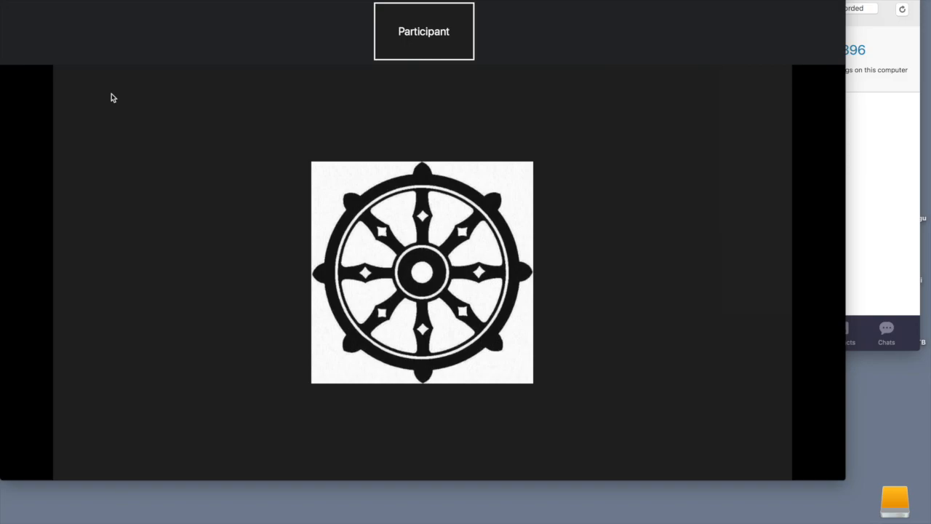
{"action": "mouse_move", "coordinate": [308, 367]}
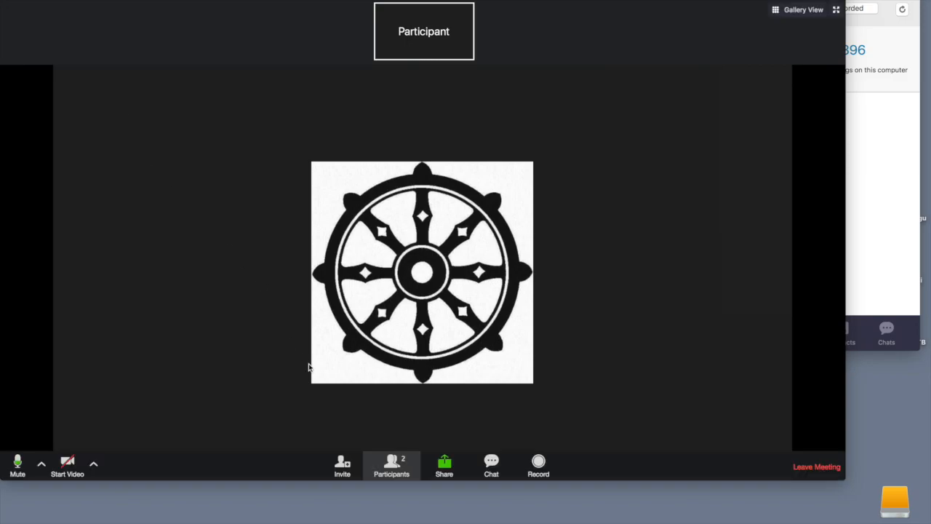
{"action": "mouse_move", "coordinate": [357, 434]}
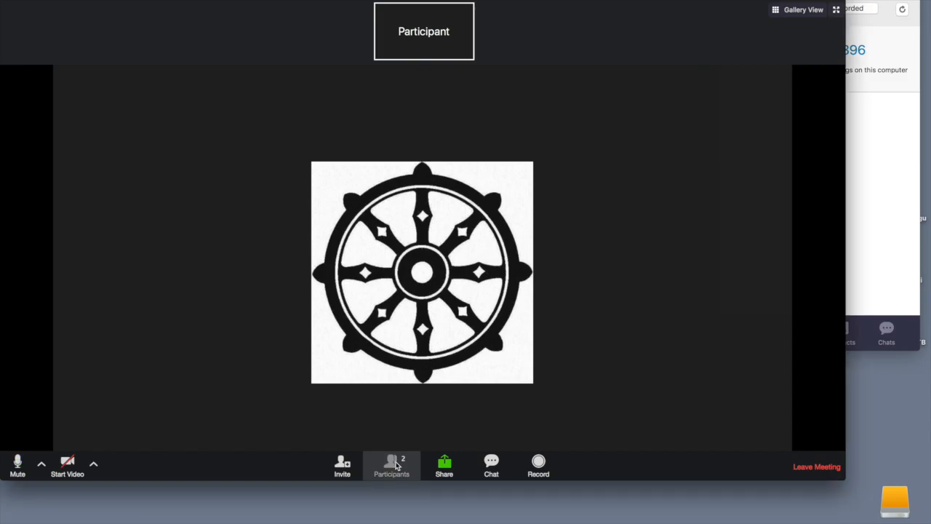
Step: Open the Participants list and lower your raised hand
{"action": "left_click", "coordinate": [392, 465]}
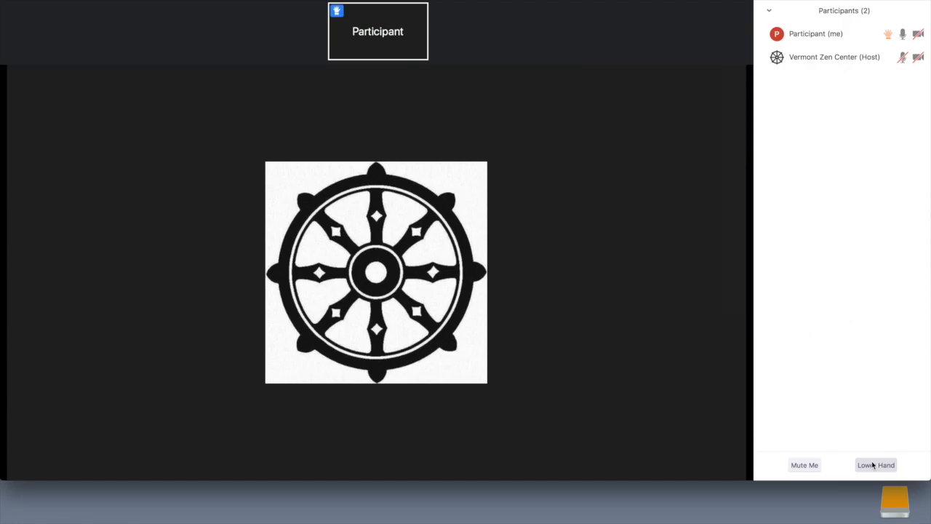
{"action": "mouse_move", "coordinate": [814, 33]}
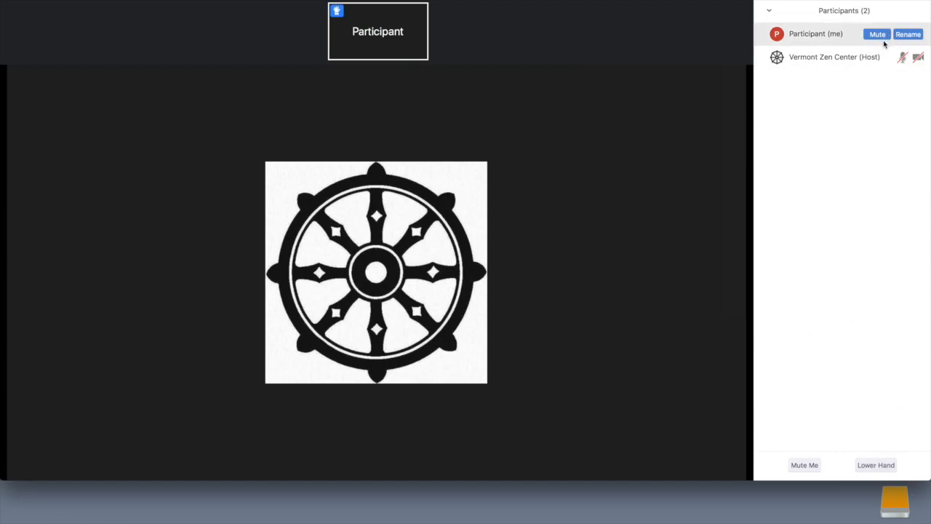
{"action": "mouse_move", "coordinate": [879, 93]}
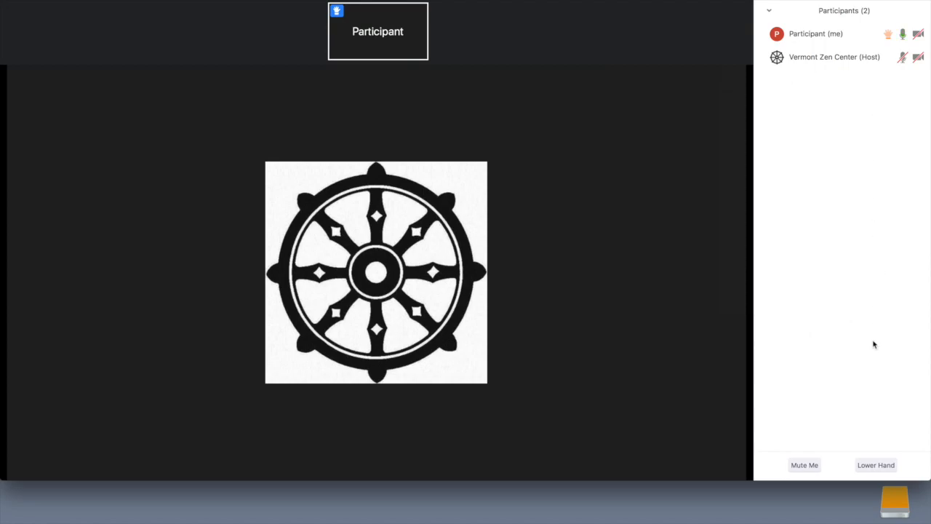
{"action": "left_click", "coordinate": [876, 465]}
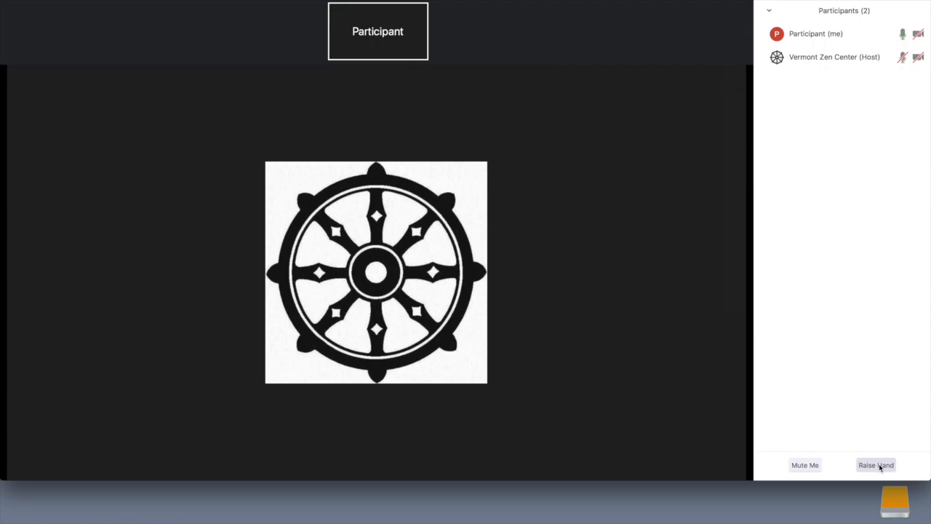
{"action": "mouse_move", "coordinate": [523, 199]}
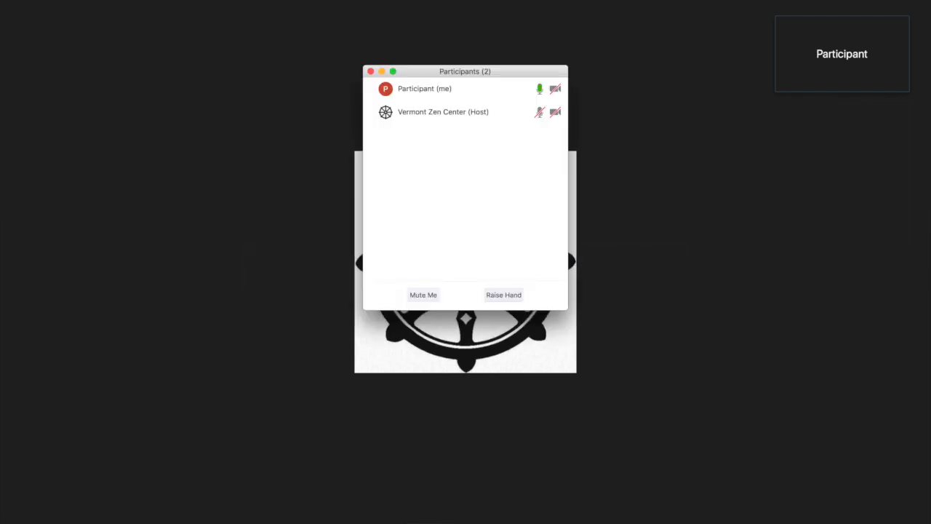
Step: Move the Participants window off the wheel image, then raise and lower your hand
{"action": "left_click_drag", "start_coordinate": [465, 71], "coordinate": [745, 137]}
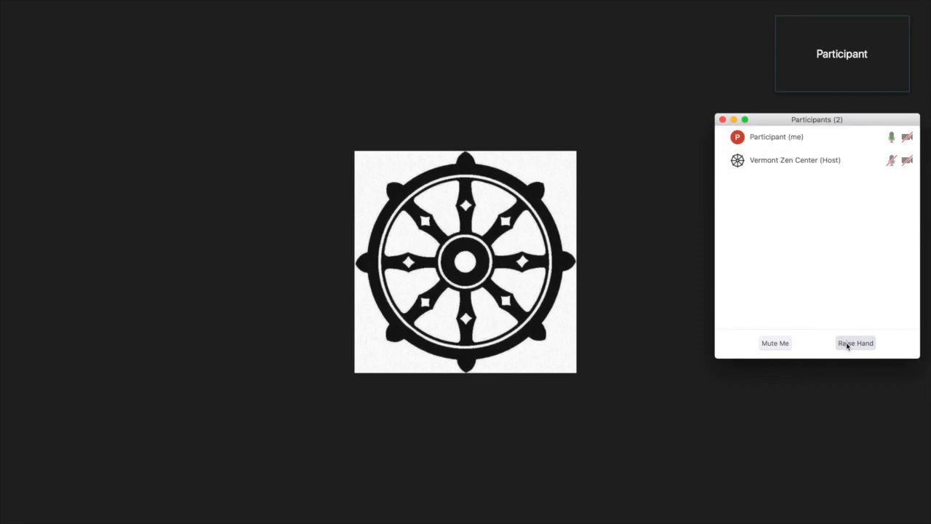
{"action": "left_click", "coordinate": [855, 343]}
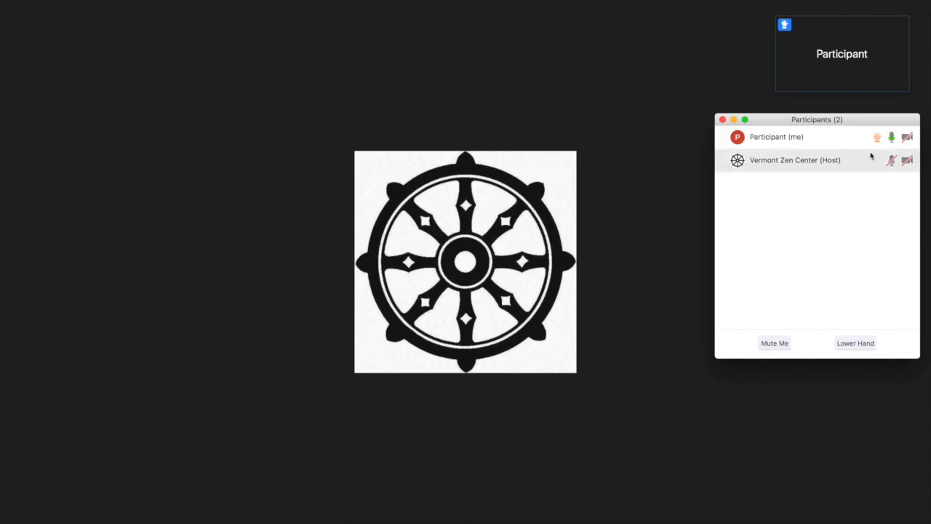
{"action": "mouse_move", "coordinate": [843, 325]}
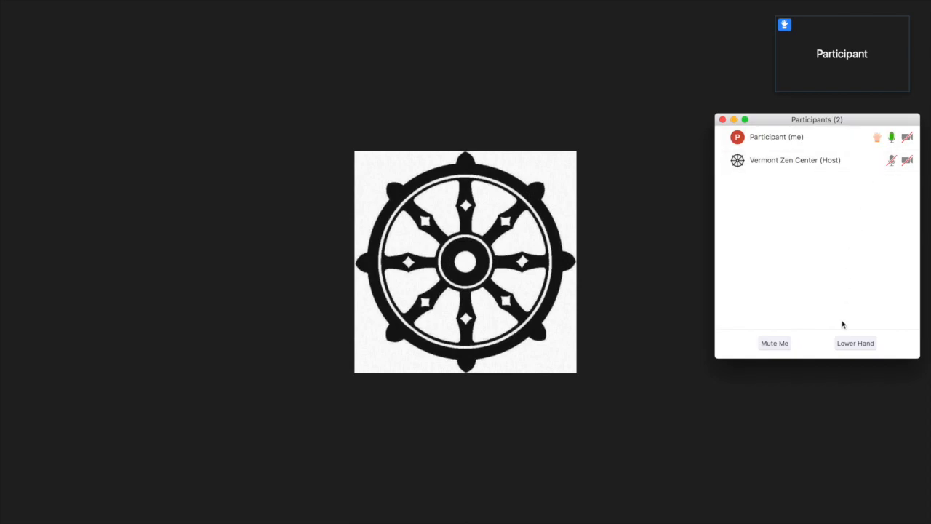
{"action": "mouse_move", "coordinate": [856, 343]}
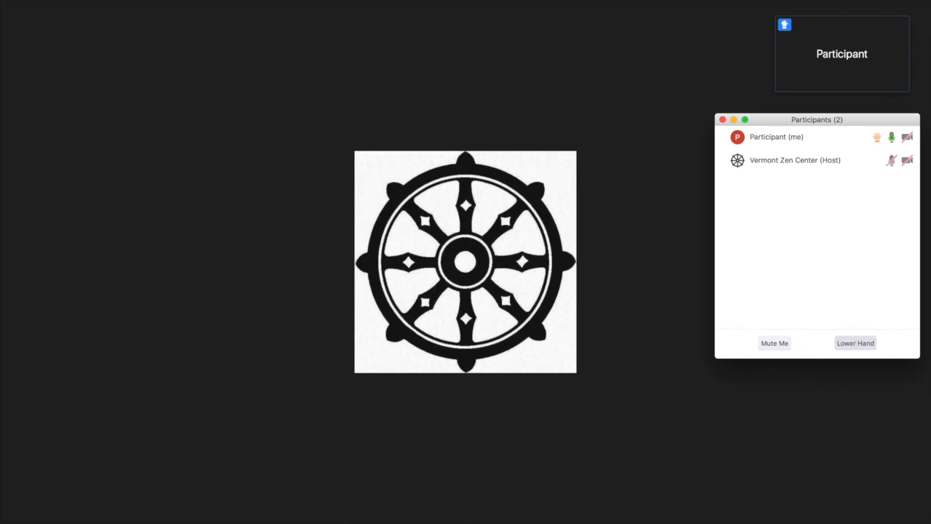
{"action": "left_click", "coordinate": [855, 342]}
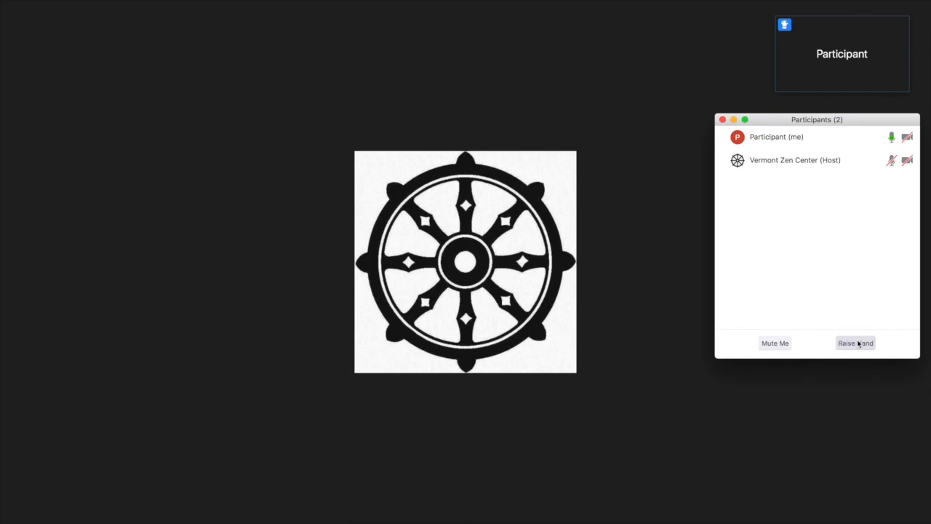
{"action": "left_click", "coordinate": [855, 342]}
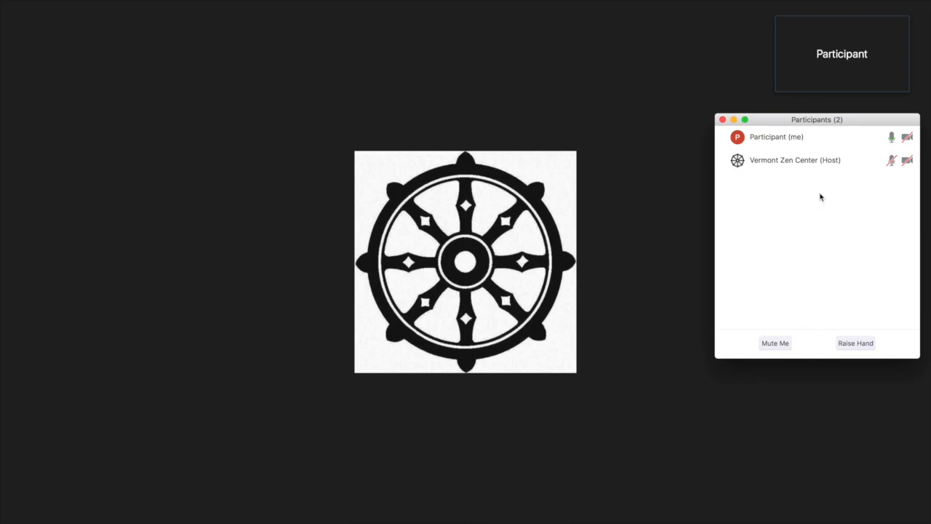